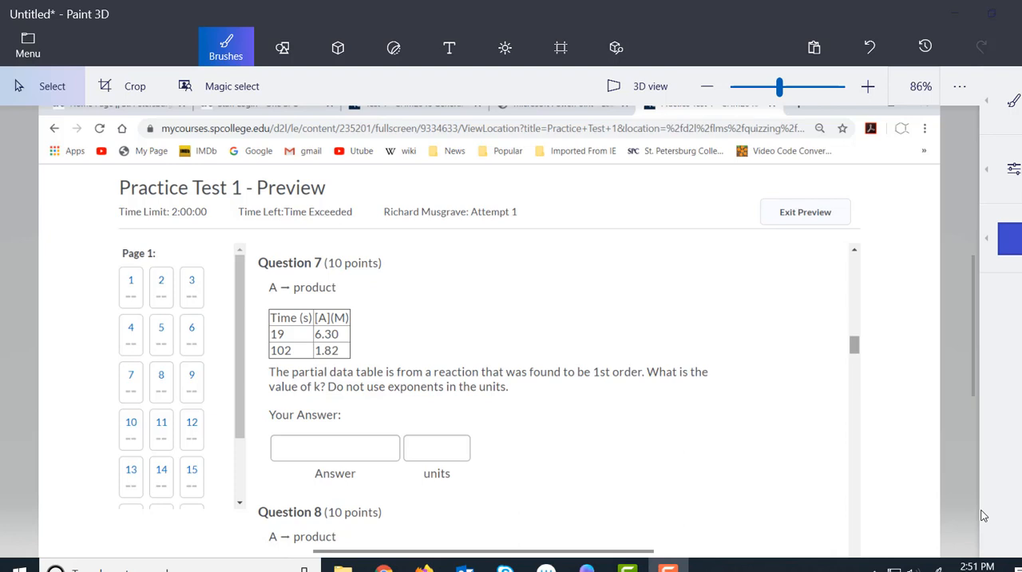
mouse_move(610, 393)
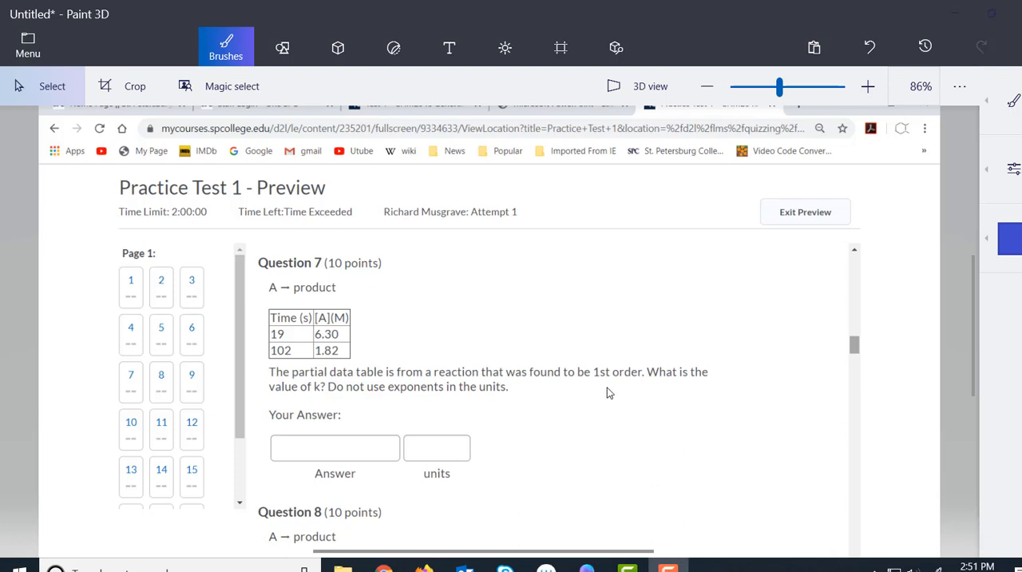
mouse_move(615, 393)
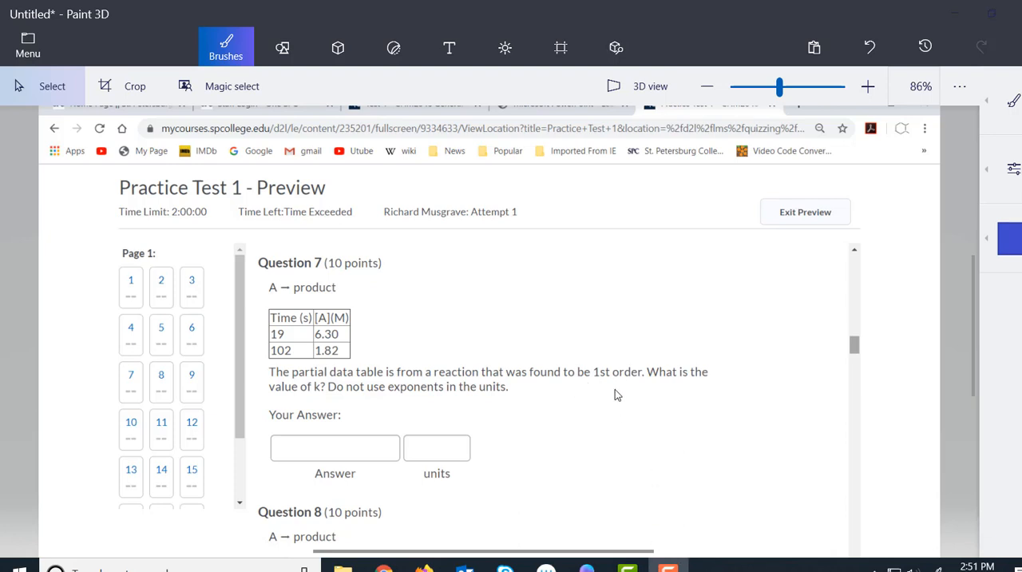
mouse_move(348, 348)
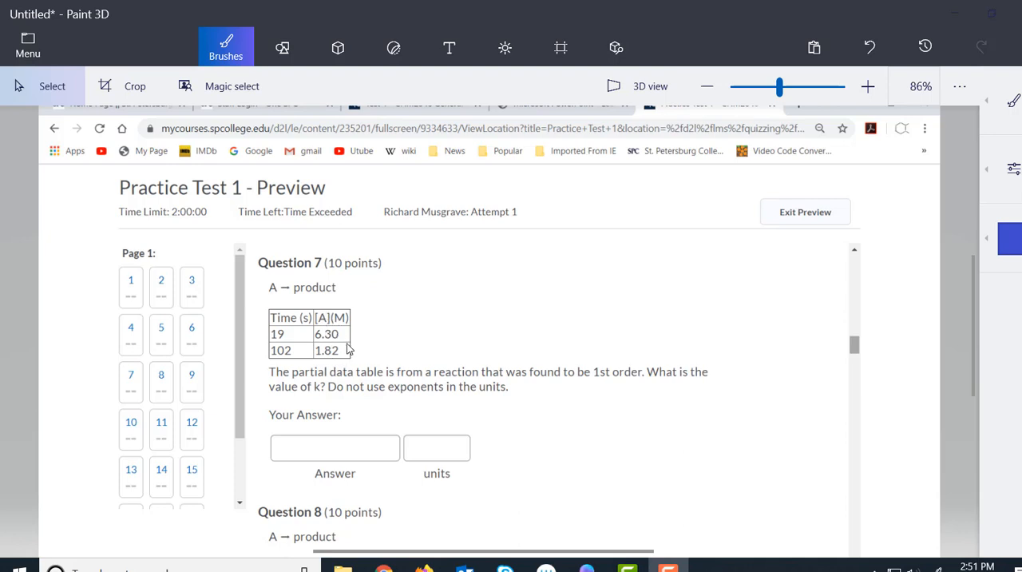
mouse_move(355, 354)
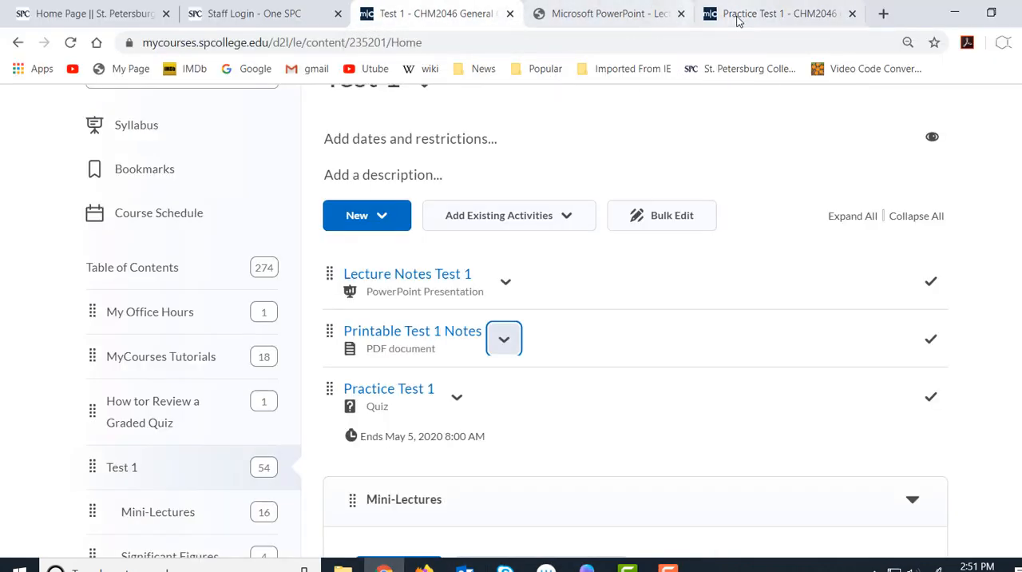
Step: Switch to the Test 1 lecture notes PDF showing the rate law and half-life table
click(607, 13)
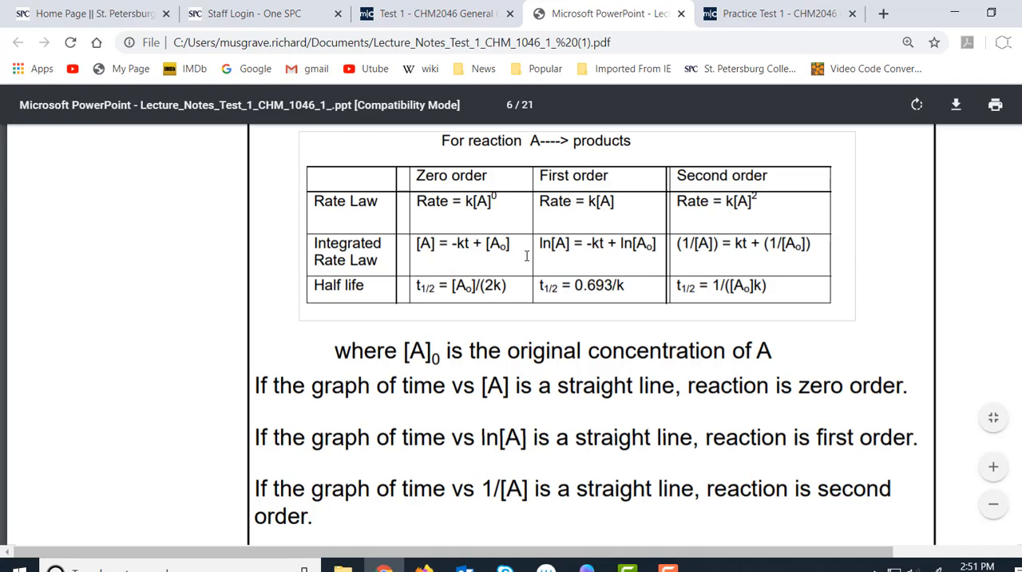
mouse_move(559, 253)
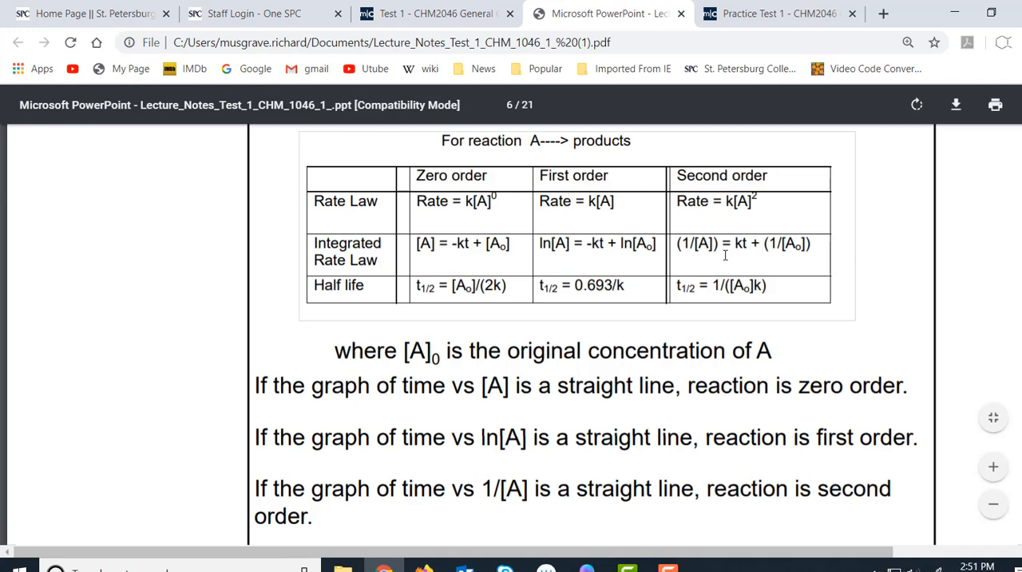
mouse_move(459, 266)
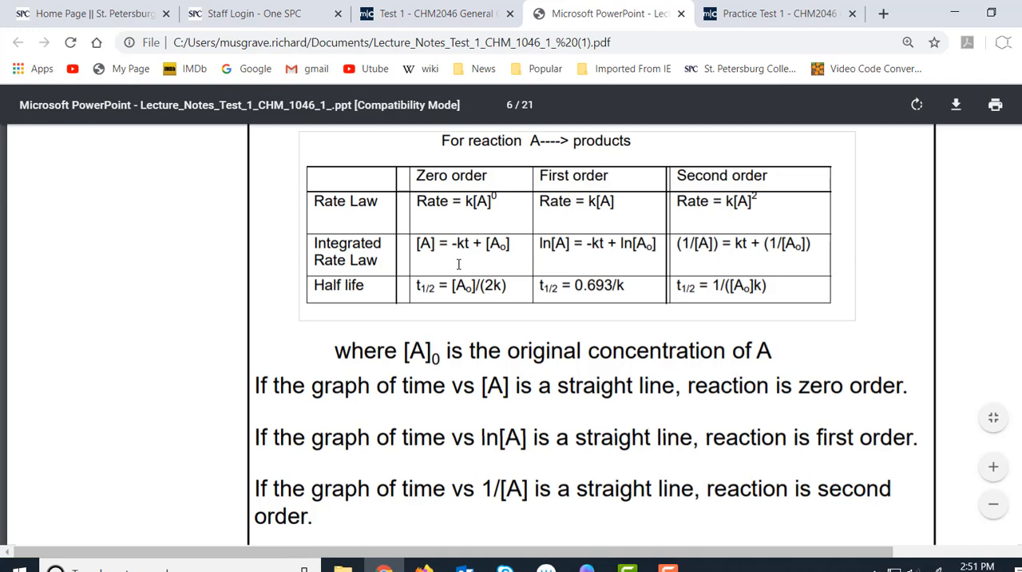
mouse_move(431, 254)
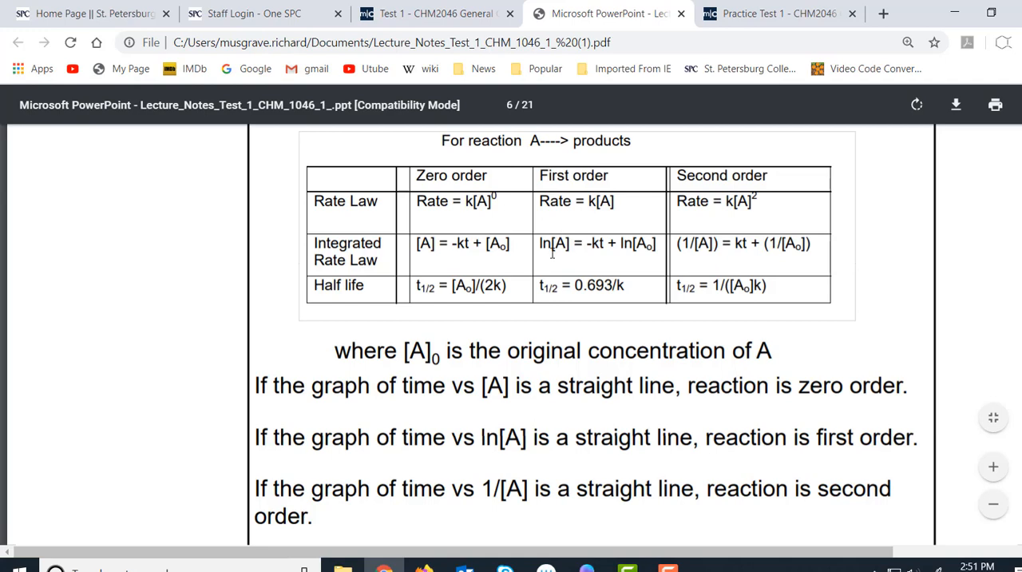
mouse_move(703, 255)
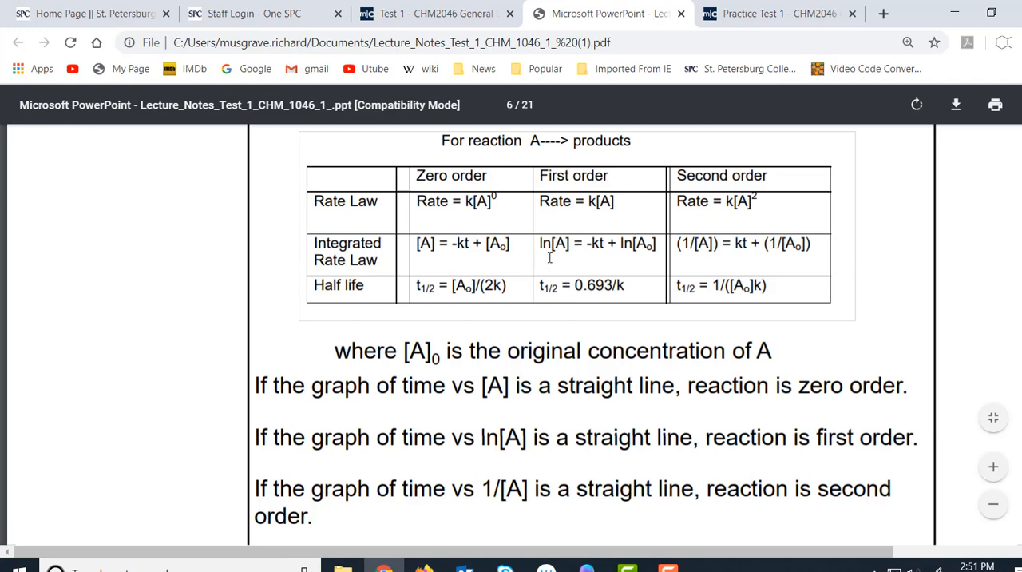
mouse_move(567, 263)
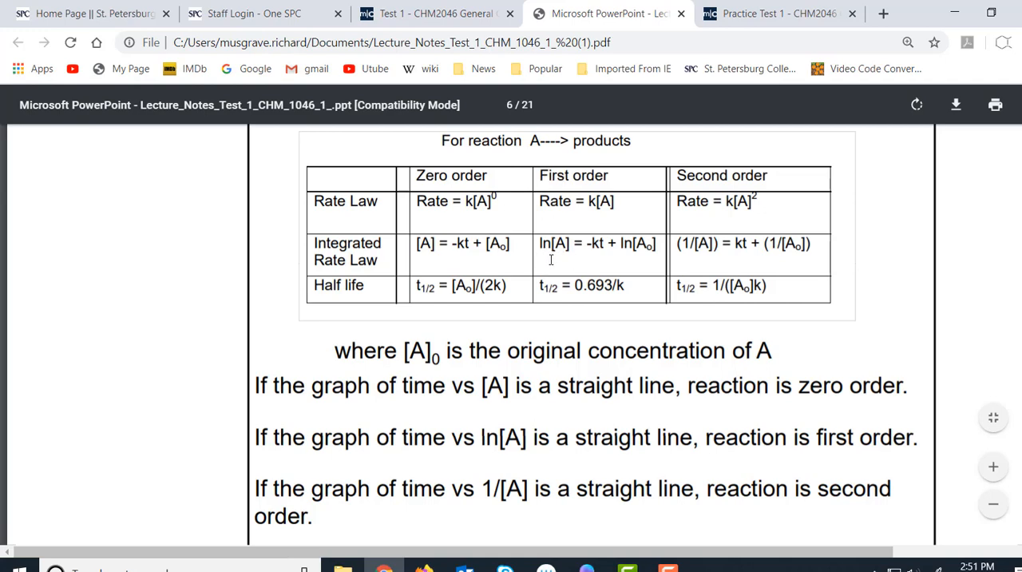
mouse_move(550, 259)
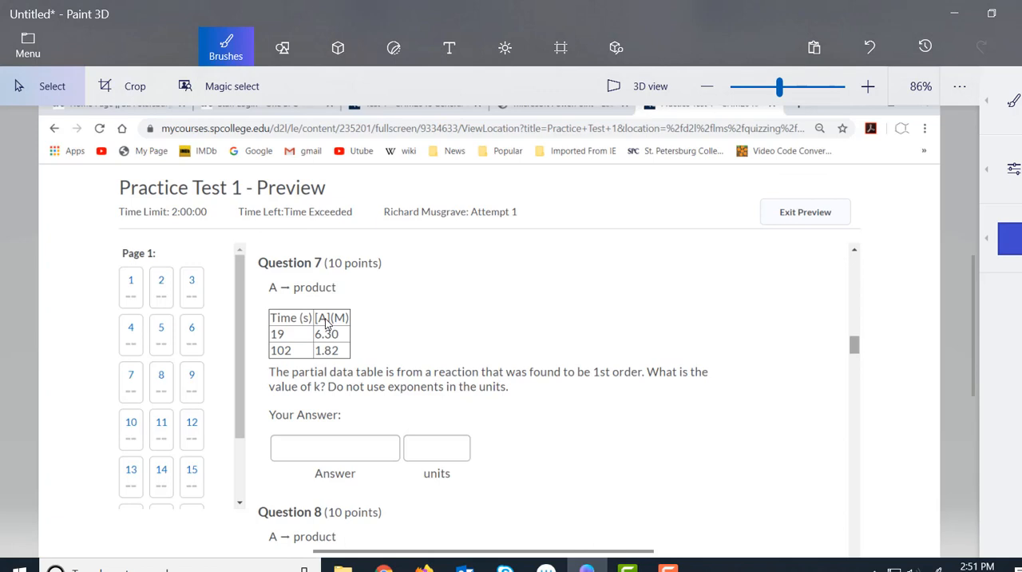
mouse_move(368, 323)
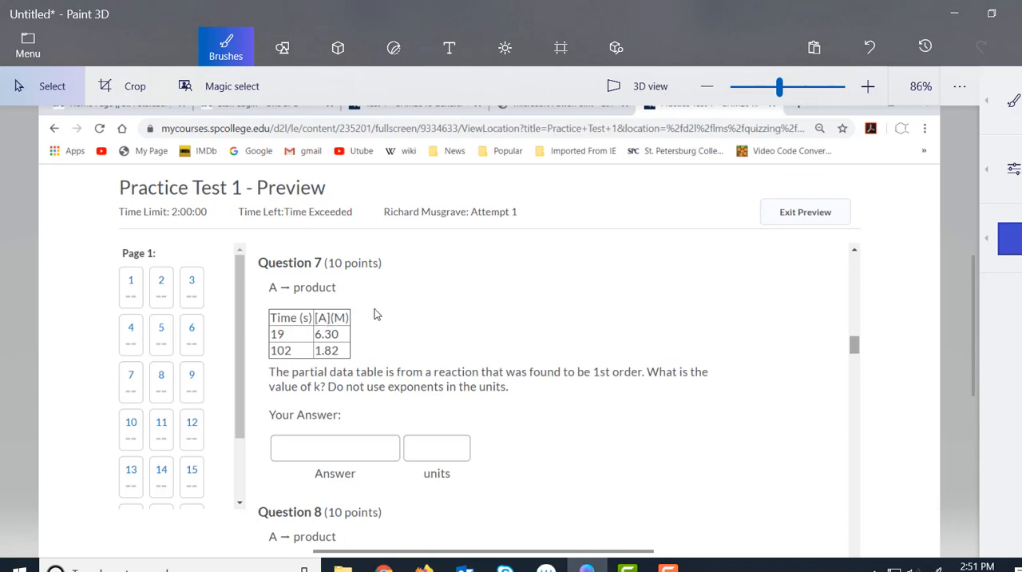
mouse_move(382, 329)
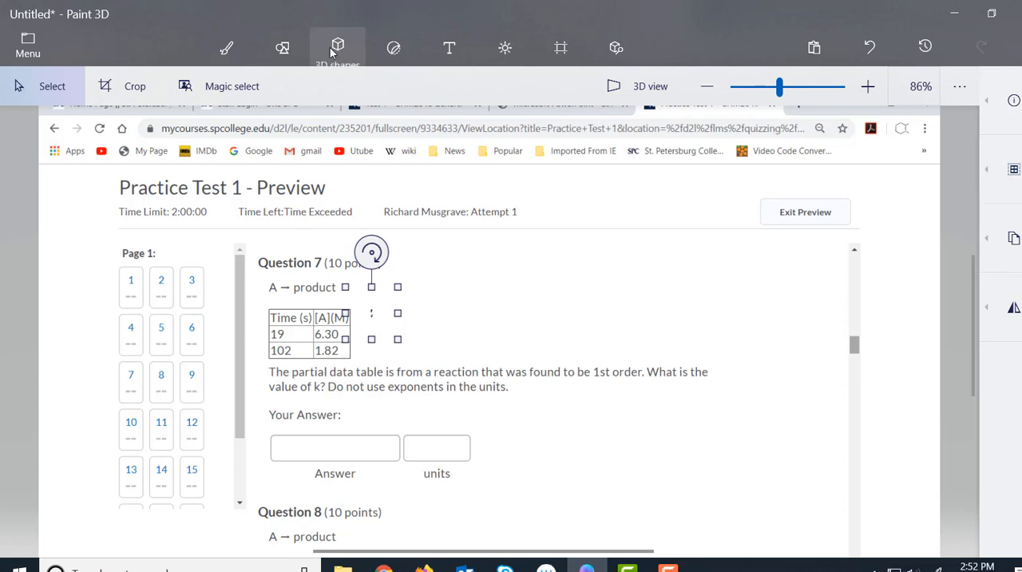
Step: Choose a pen/marker brush for handwriting beside Question 7's data table
click(227, 46)
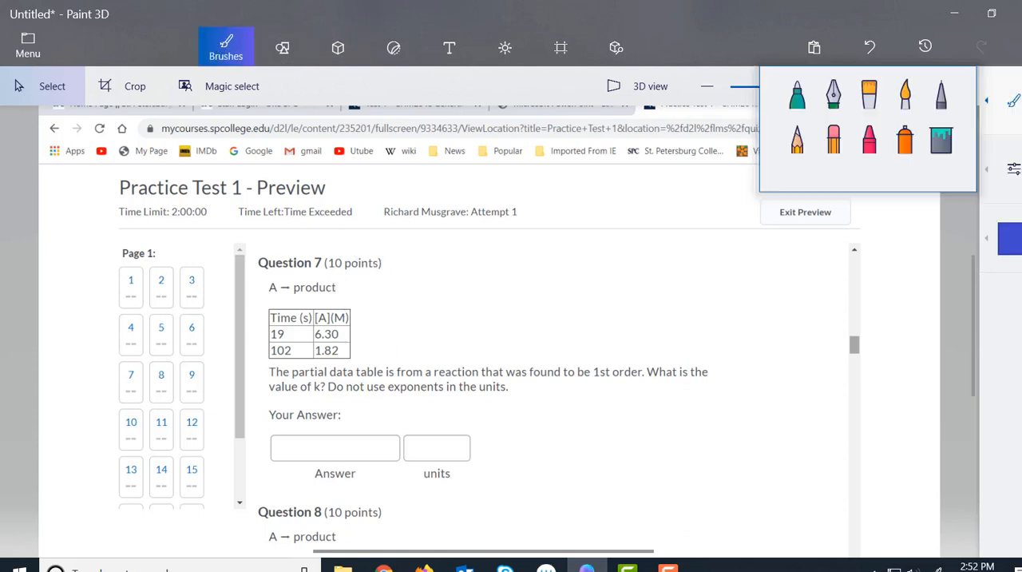
click(796, 93)
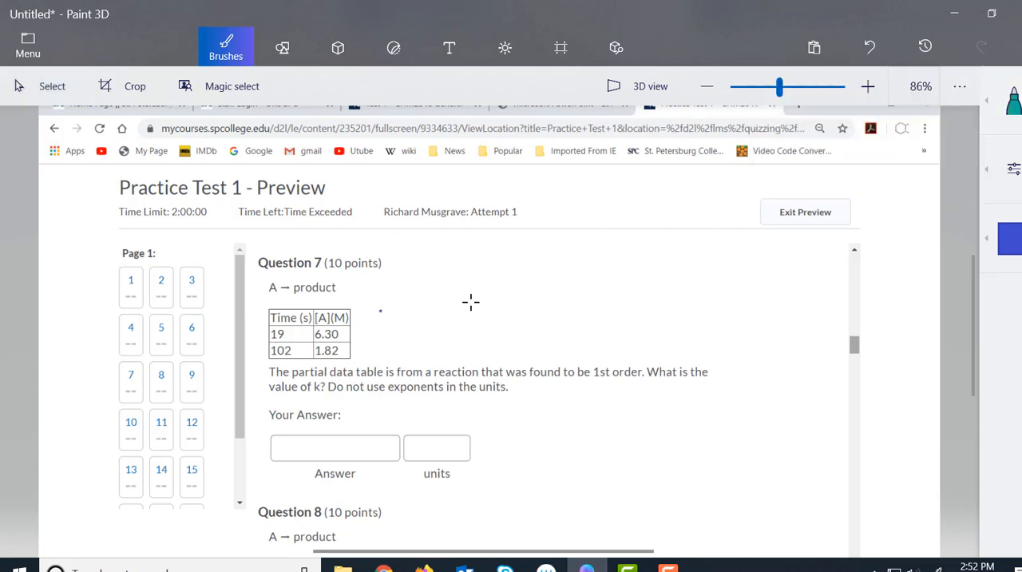
mouse_move(348, 311)
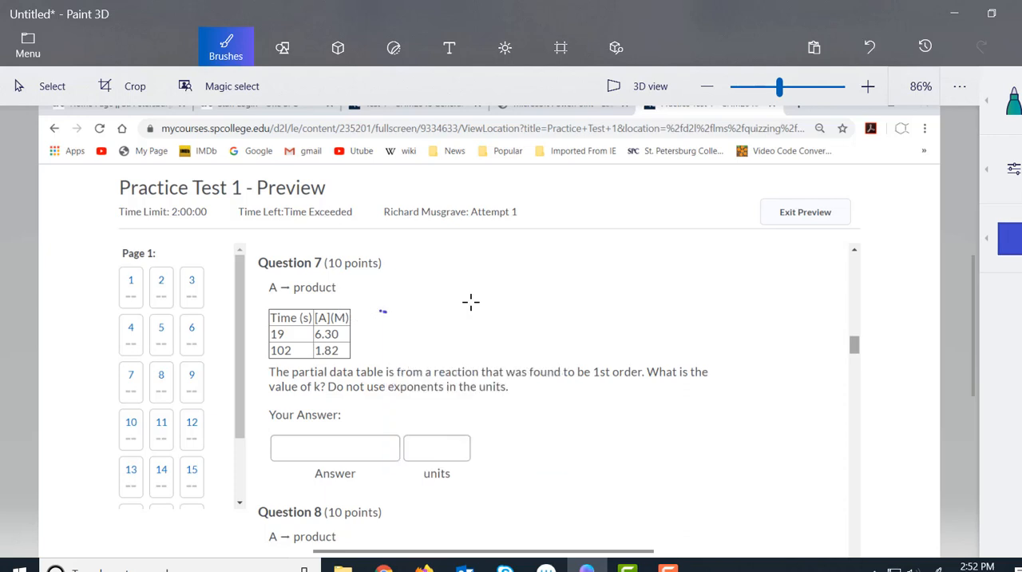
right_click(471, 303)
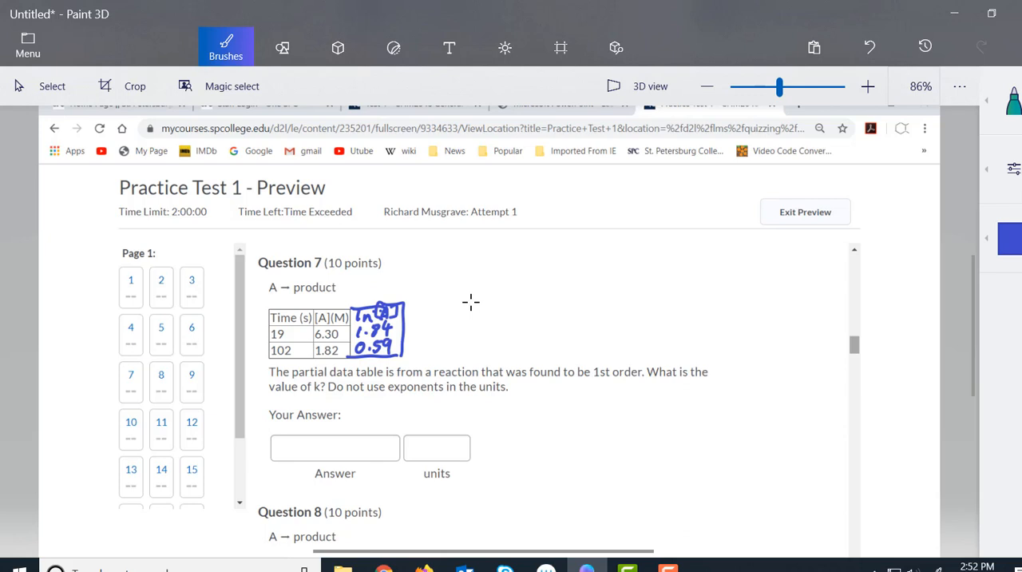
Step: Write the slope formula m = (1.84 − 0.59)/19 from the ln[A] values
drag(432, 303, 479, 291)
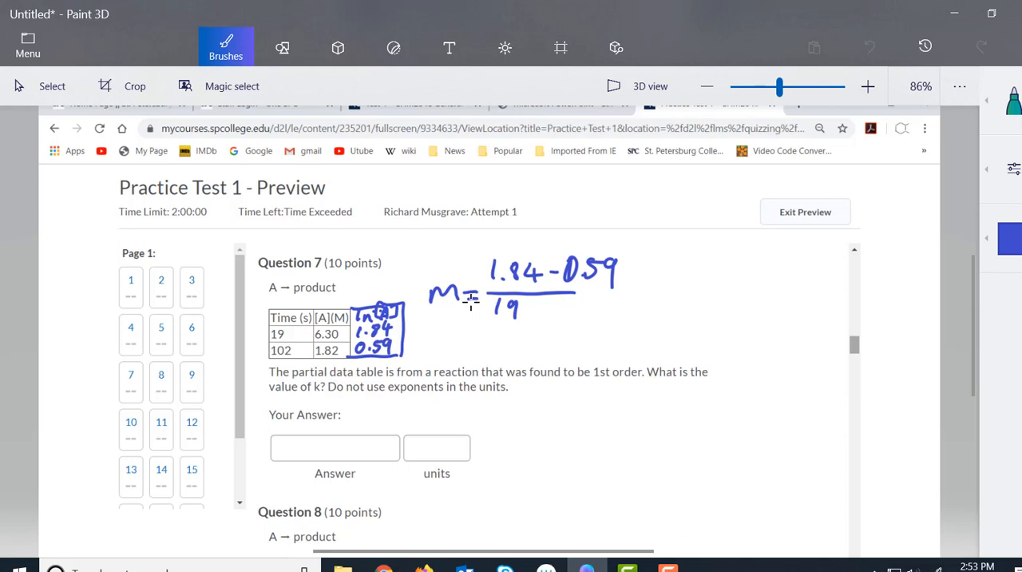
Step: Complete the slope as (19 − 102) giving −0.015, then note m = −k so k = 0.015
drag(527, 306, 559, 303)
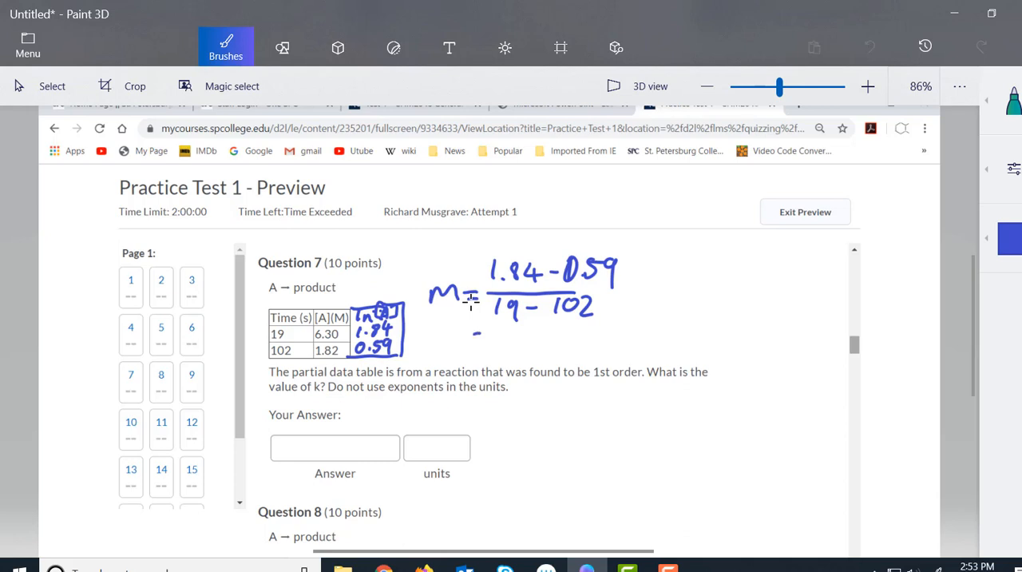
drag(479, 334, 543, 334)
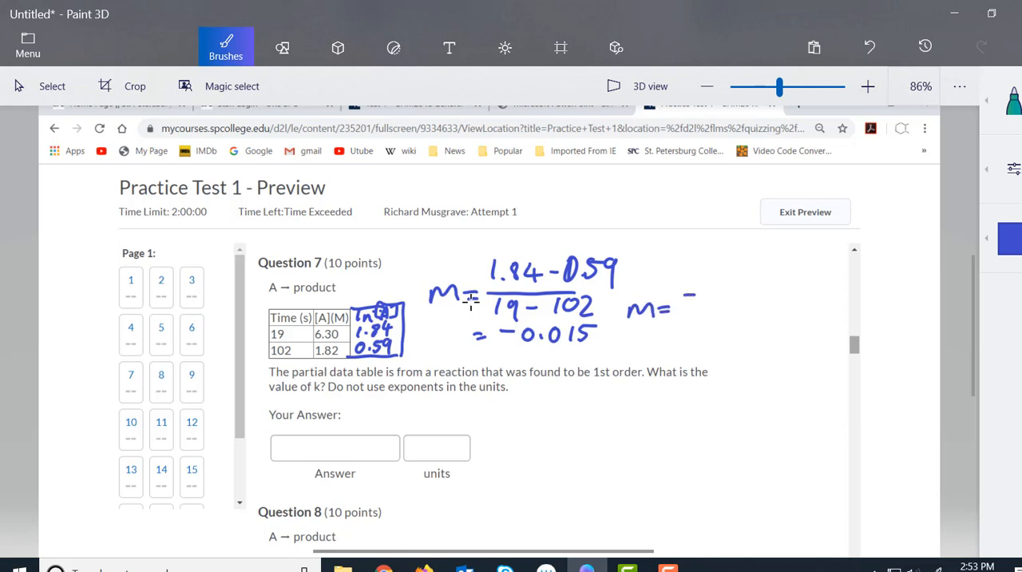
drag(695, 296, 716, 317)
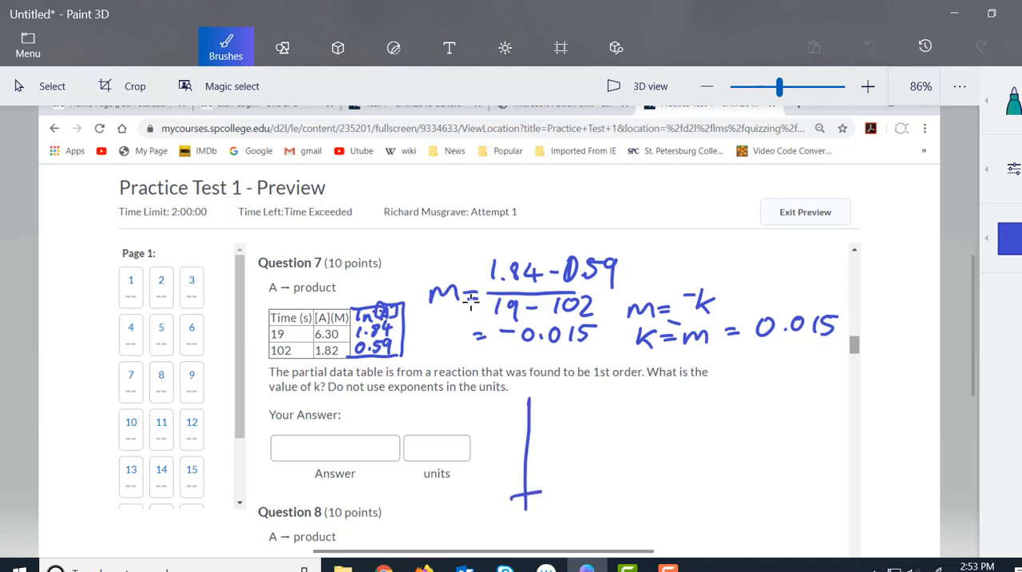
Step: Draw the horizontal axis and label the axes ln[A] and s
drag(543, 492, 706, 494)
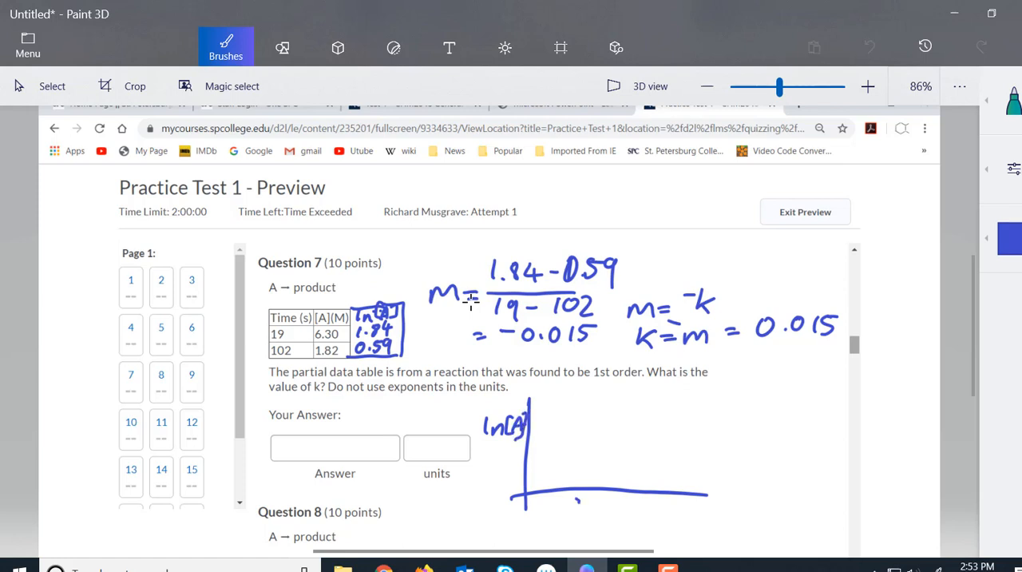
click(574, 505)
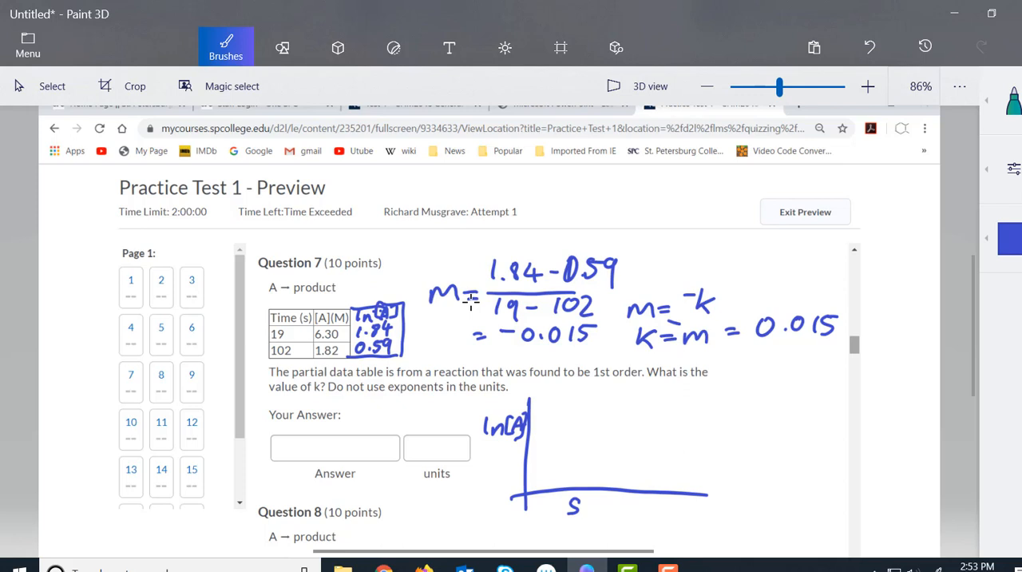